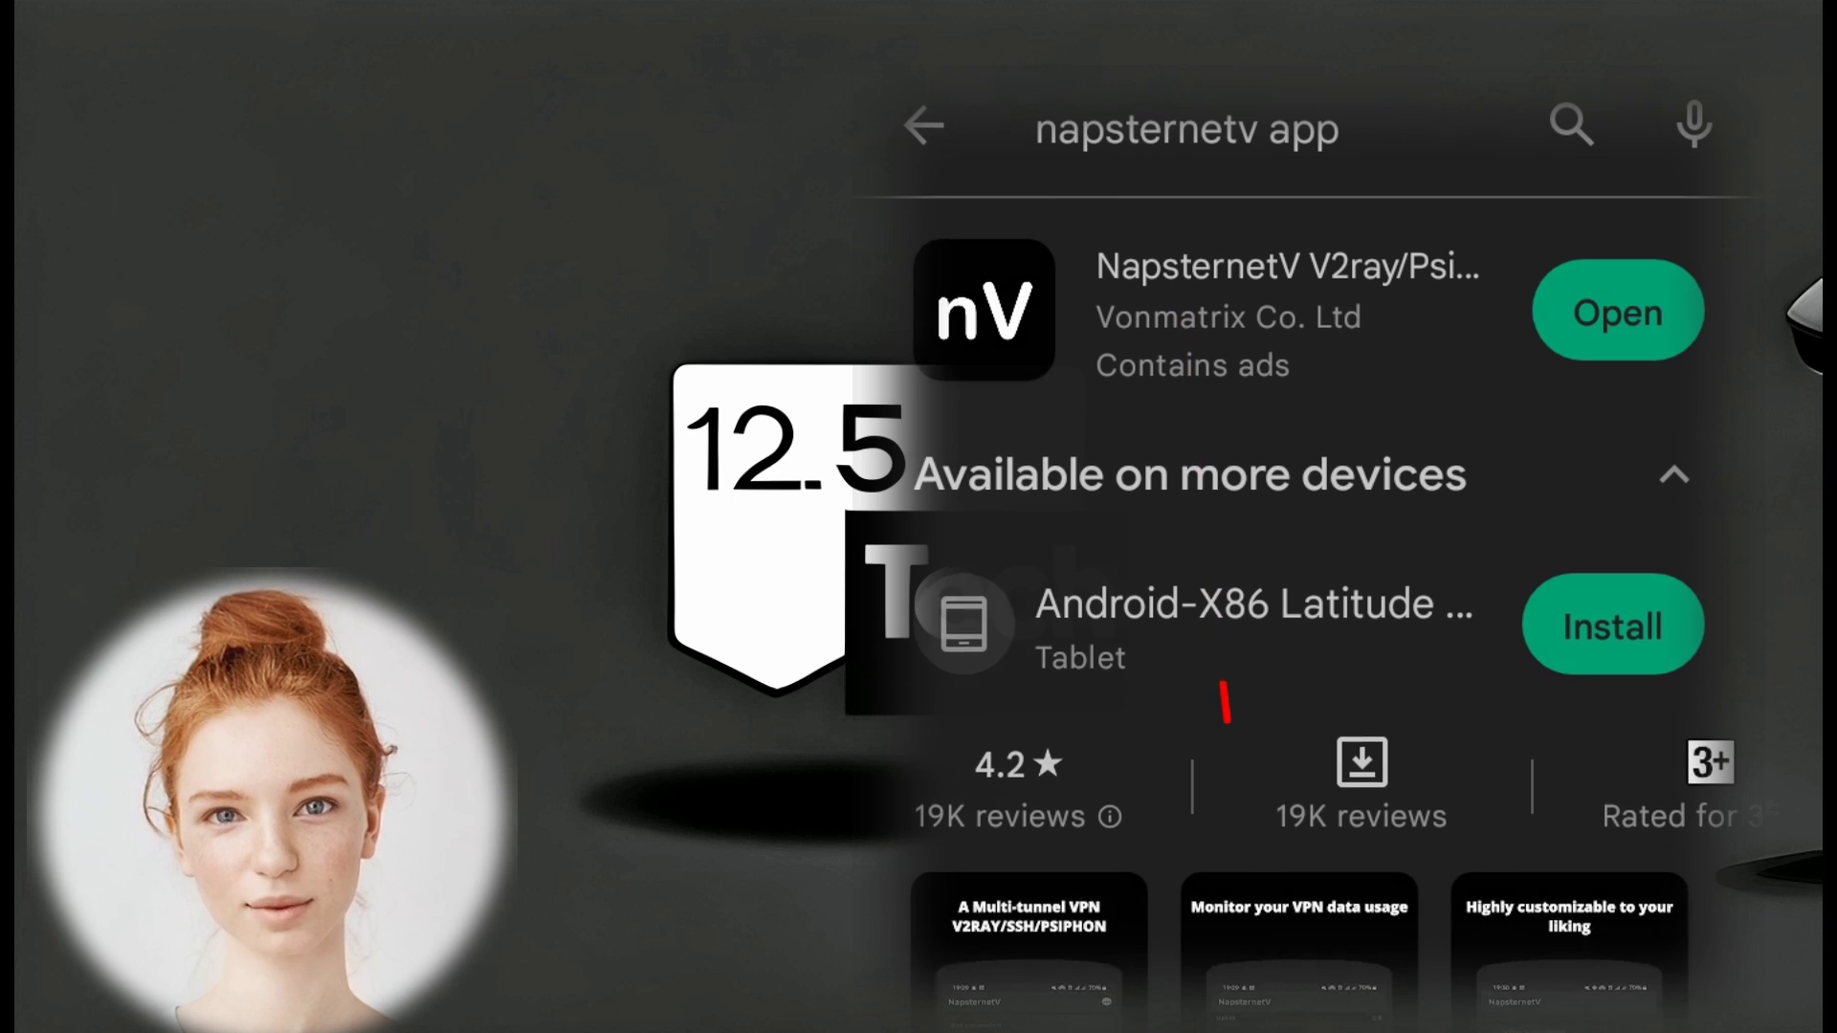
Launch the installed NapsternetV app from its Play Store listing.
click(1617, 310)
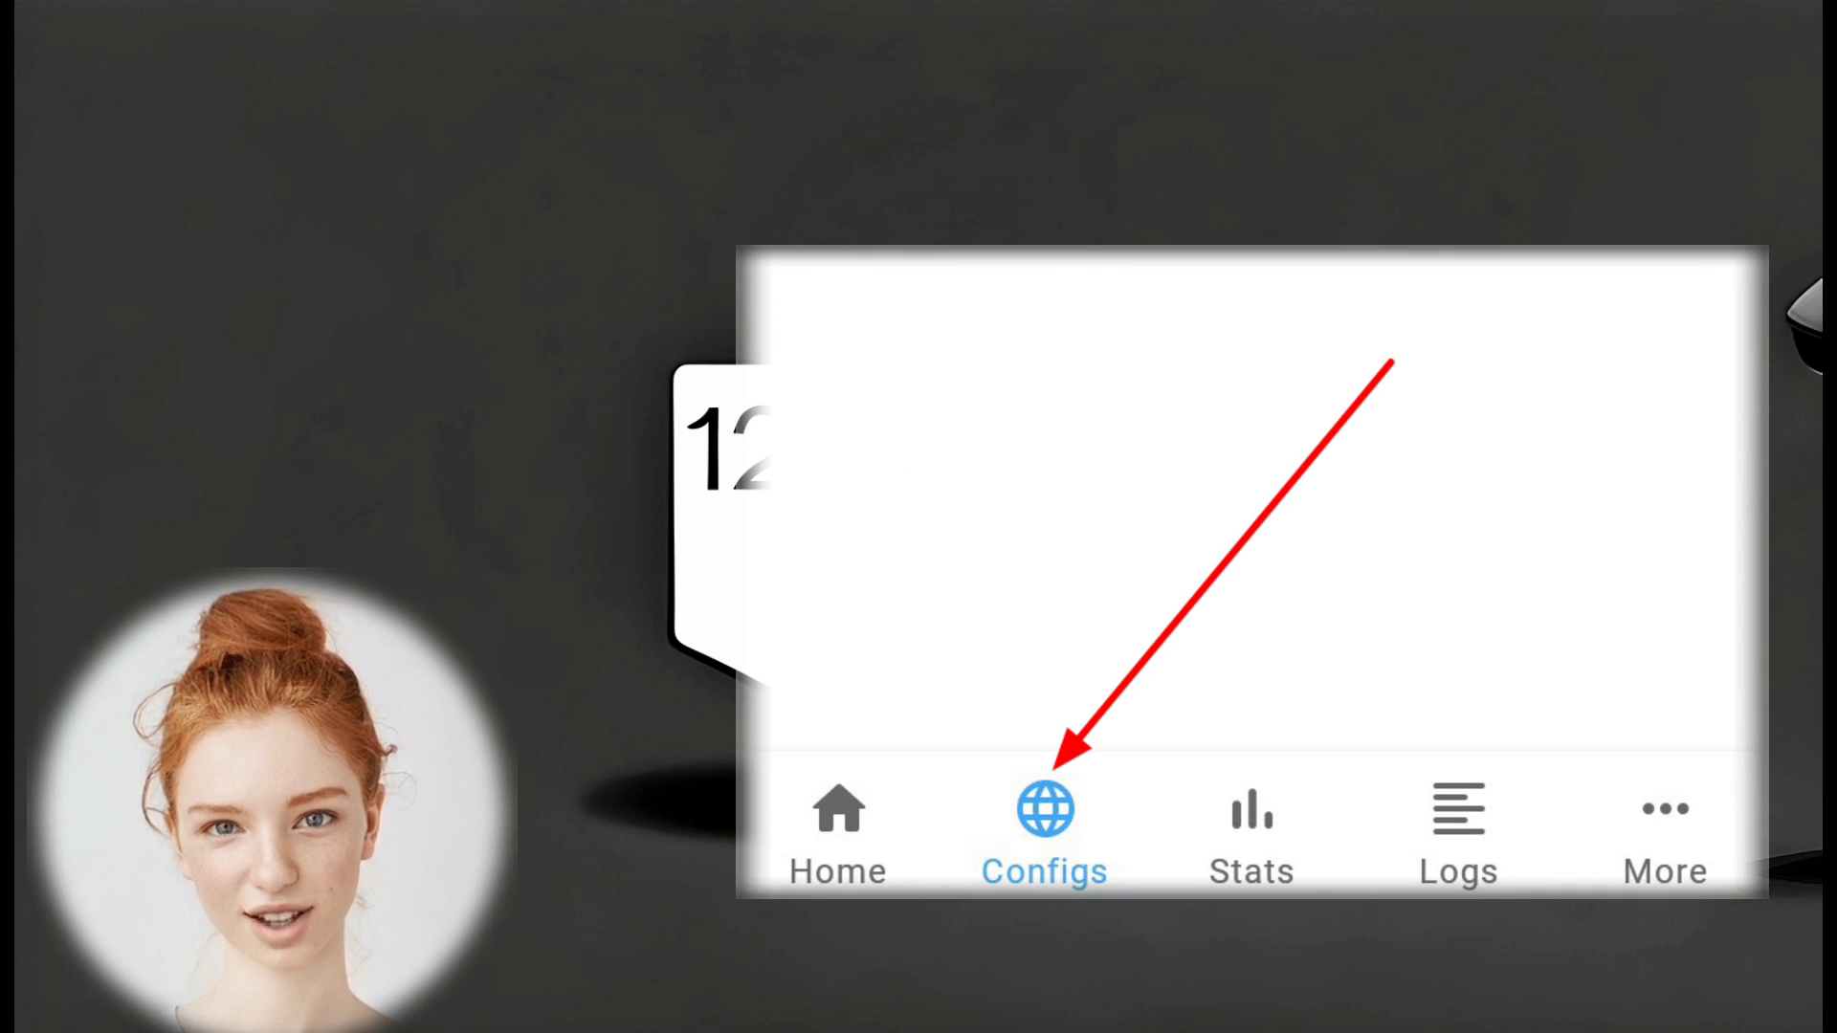
Reach the manual add-config choices (V2ray, Psiphon, SSH) from the Configs list.
click(1043, 807)
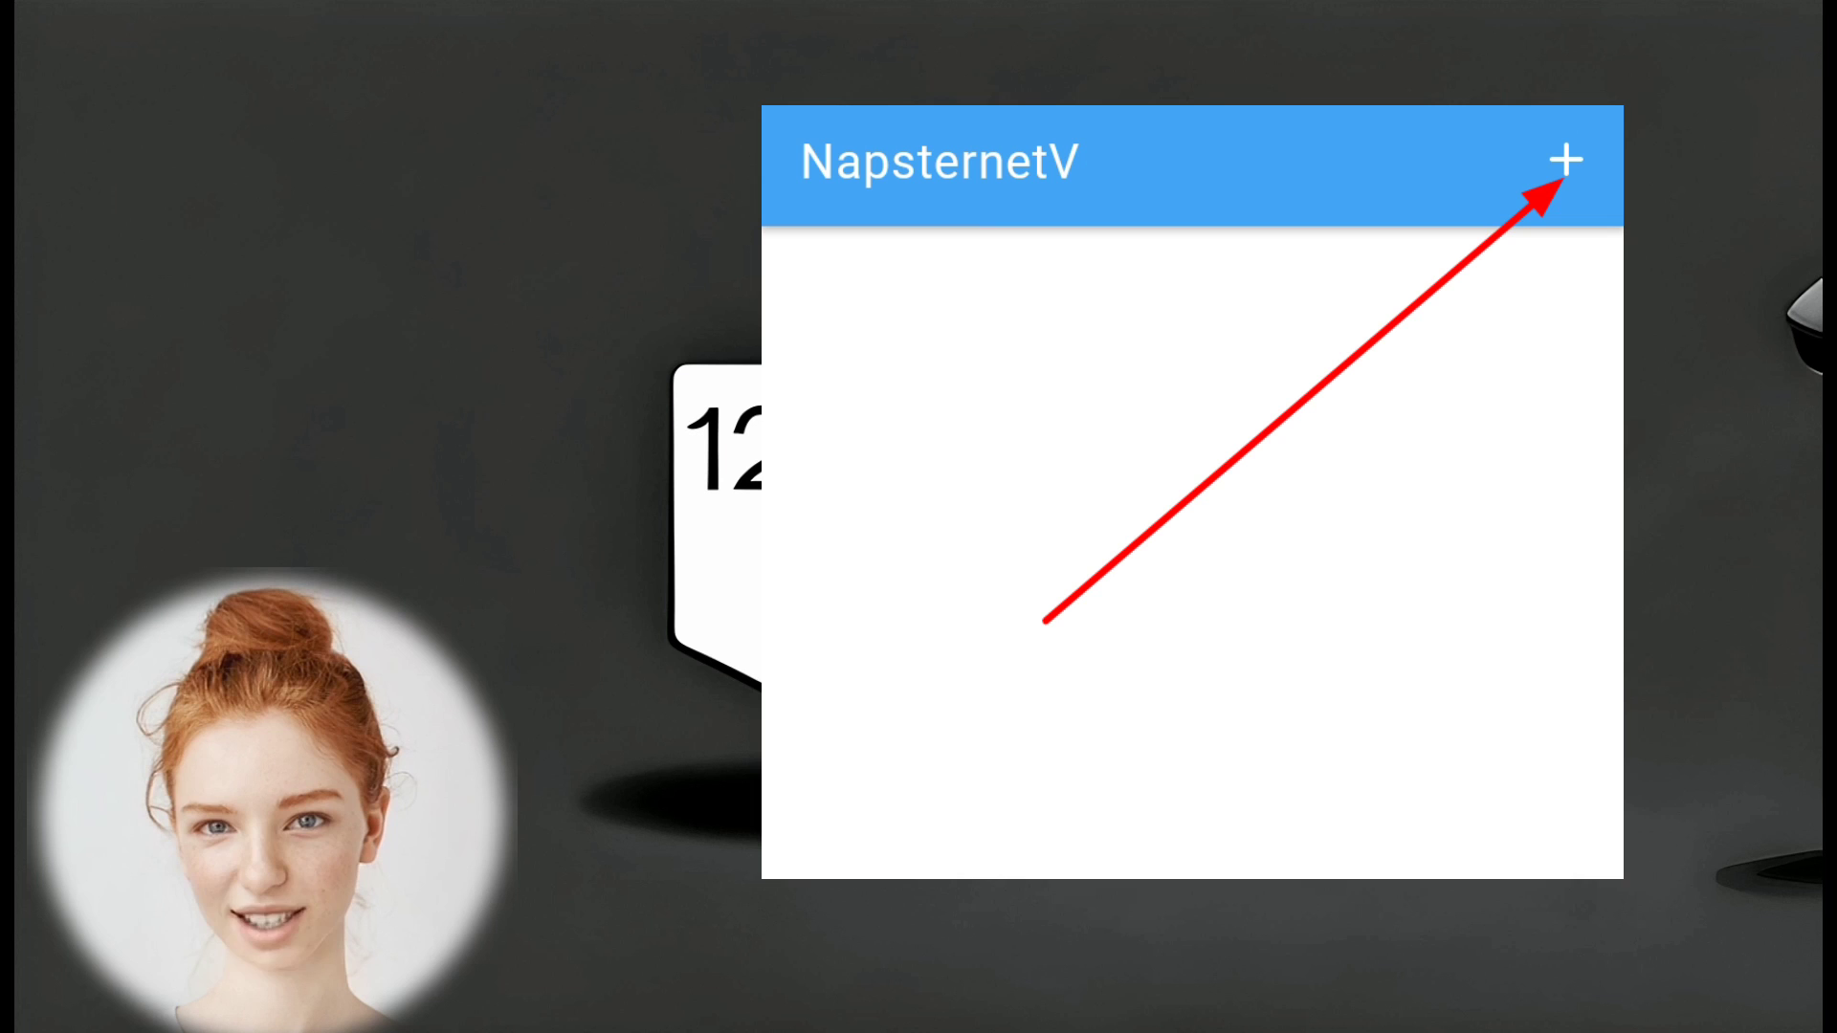
click(1565, 160)
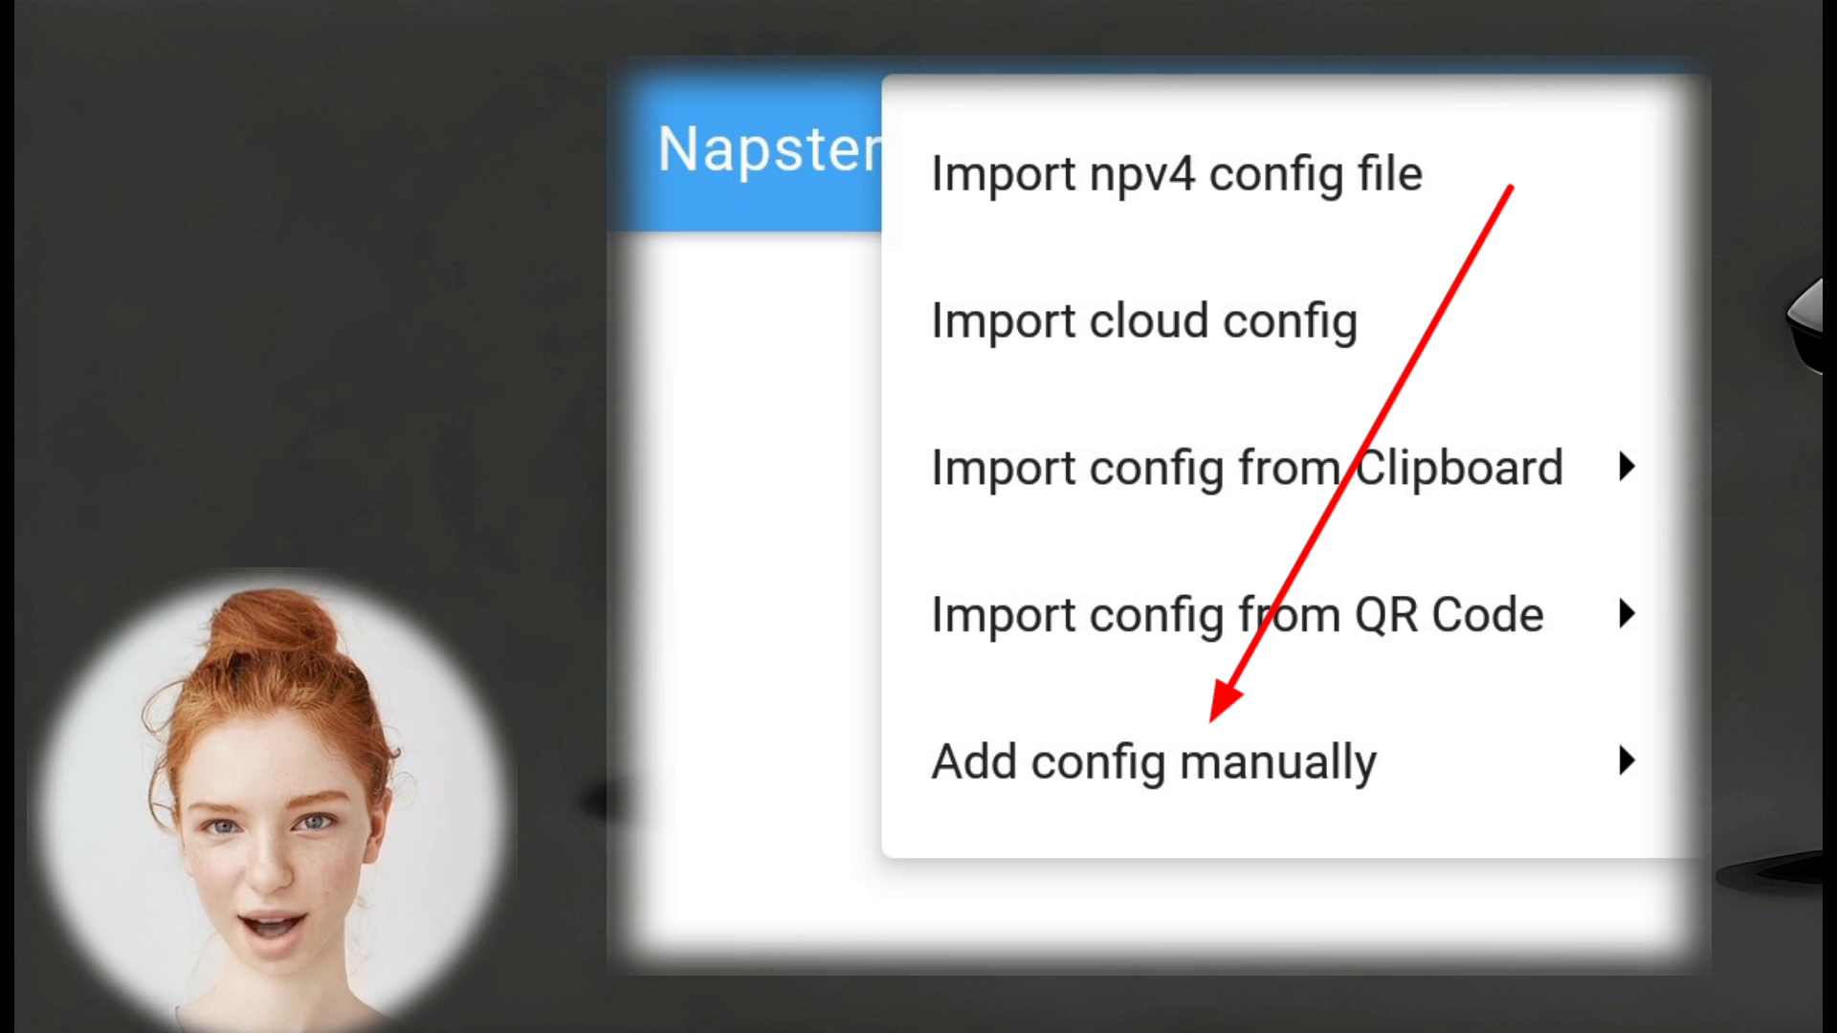
click(1154, 759)
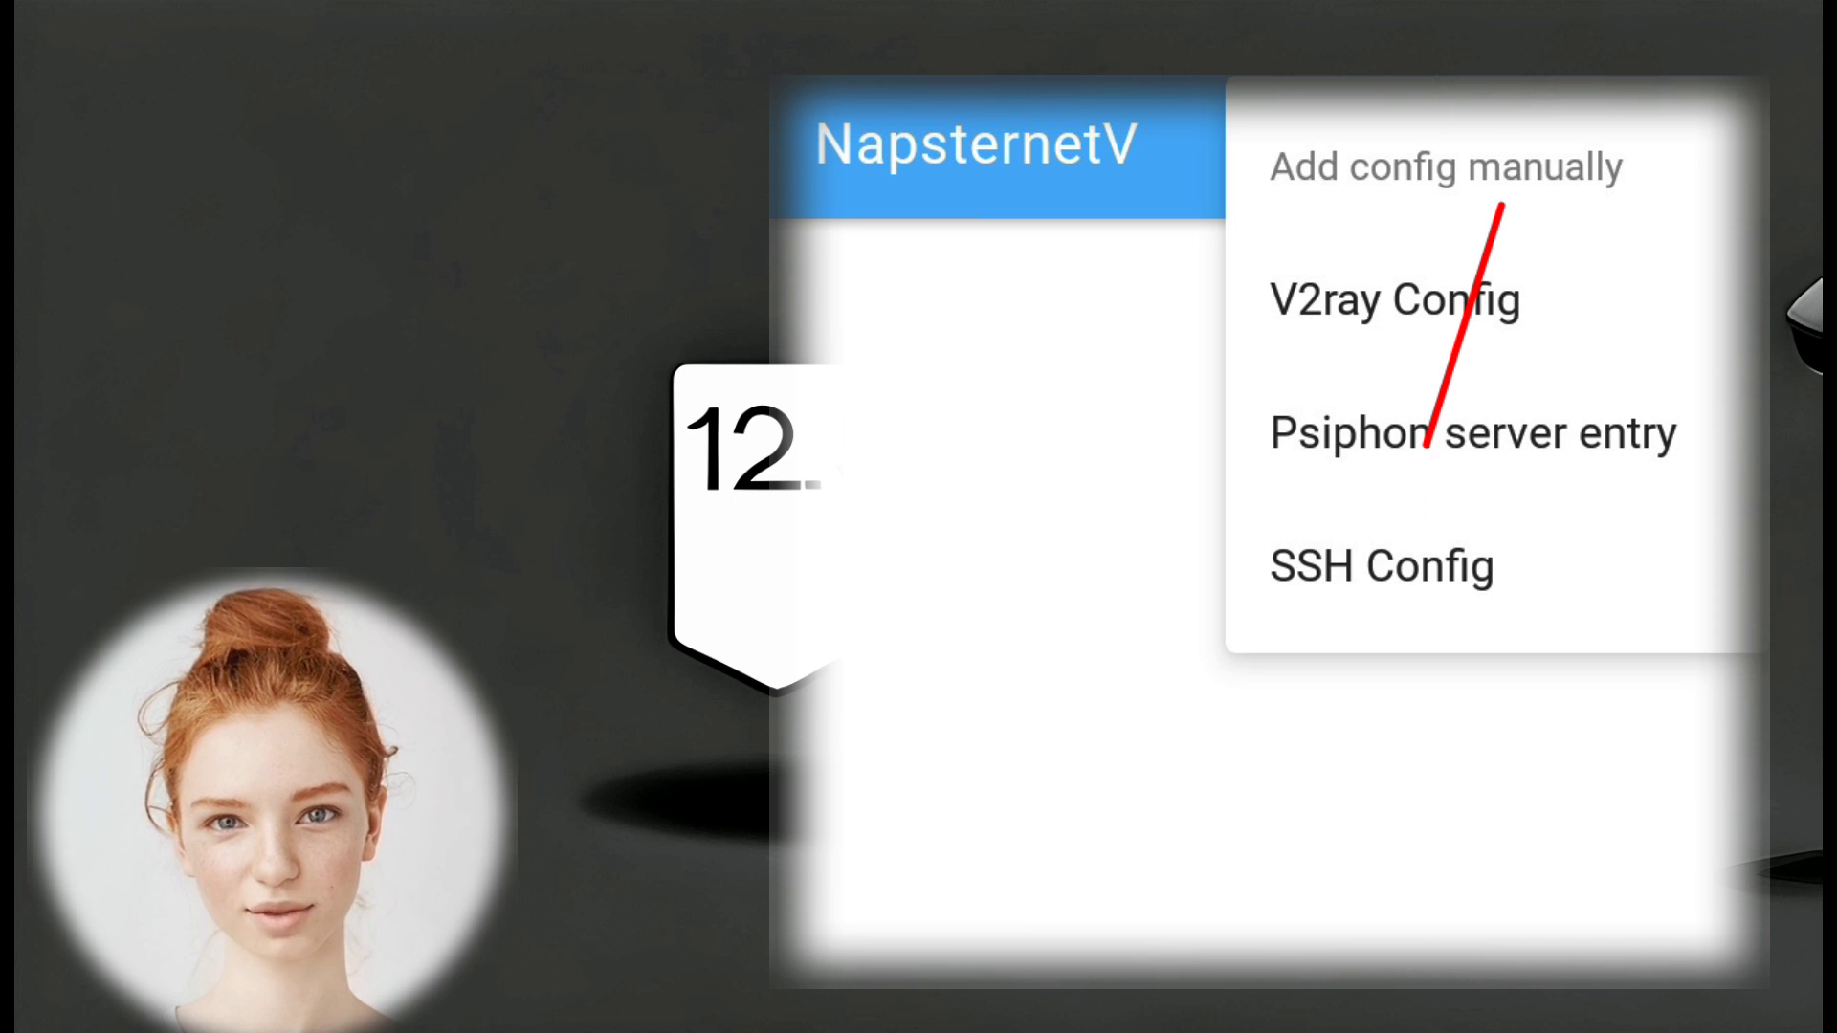
Start a new SSH config and set its protocol to SSH-DNSTT.
click(1380, 566)
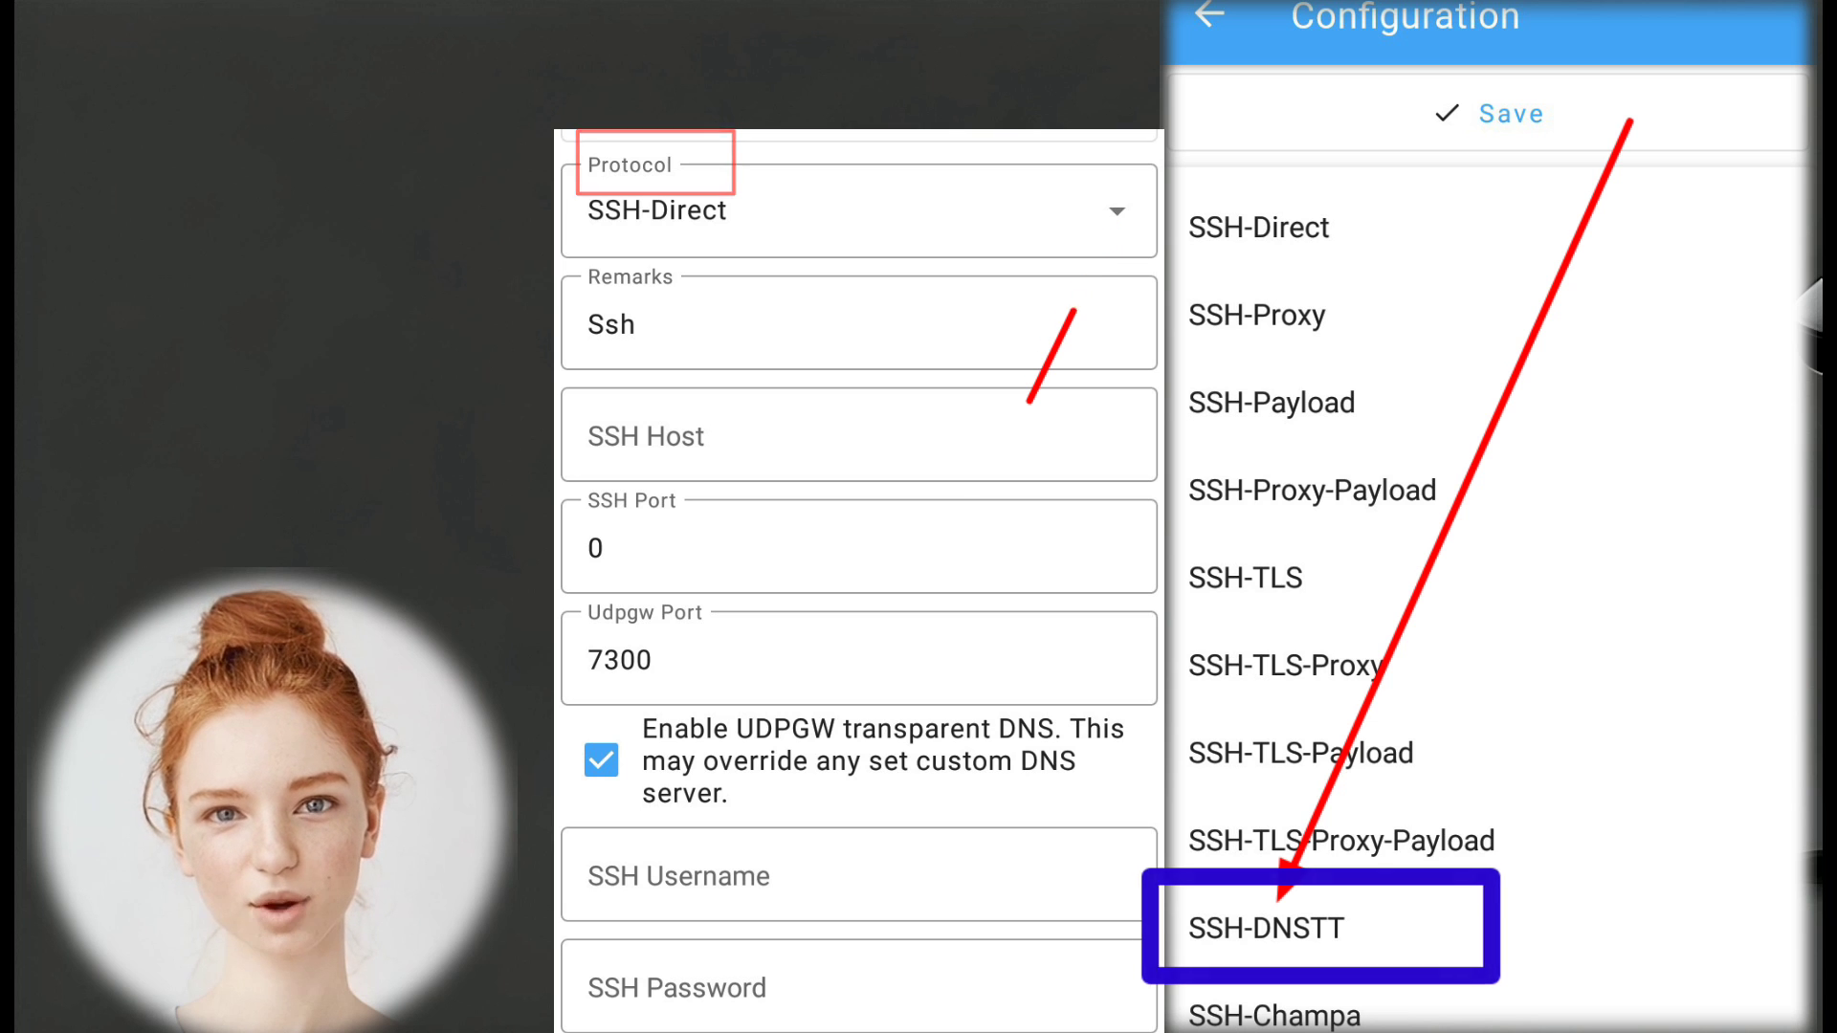
click(1321, 926)
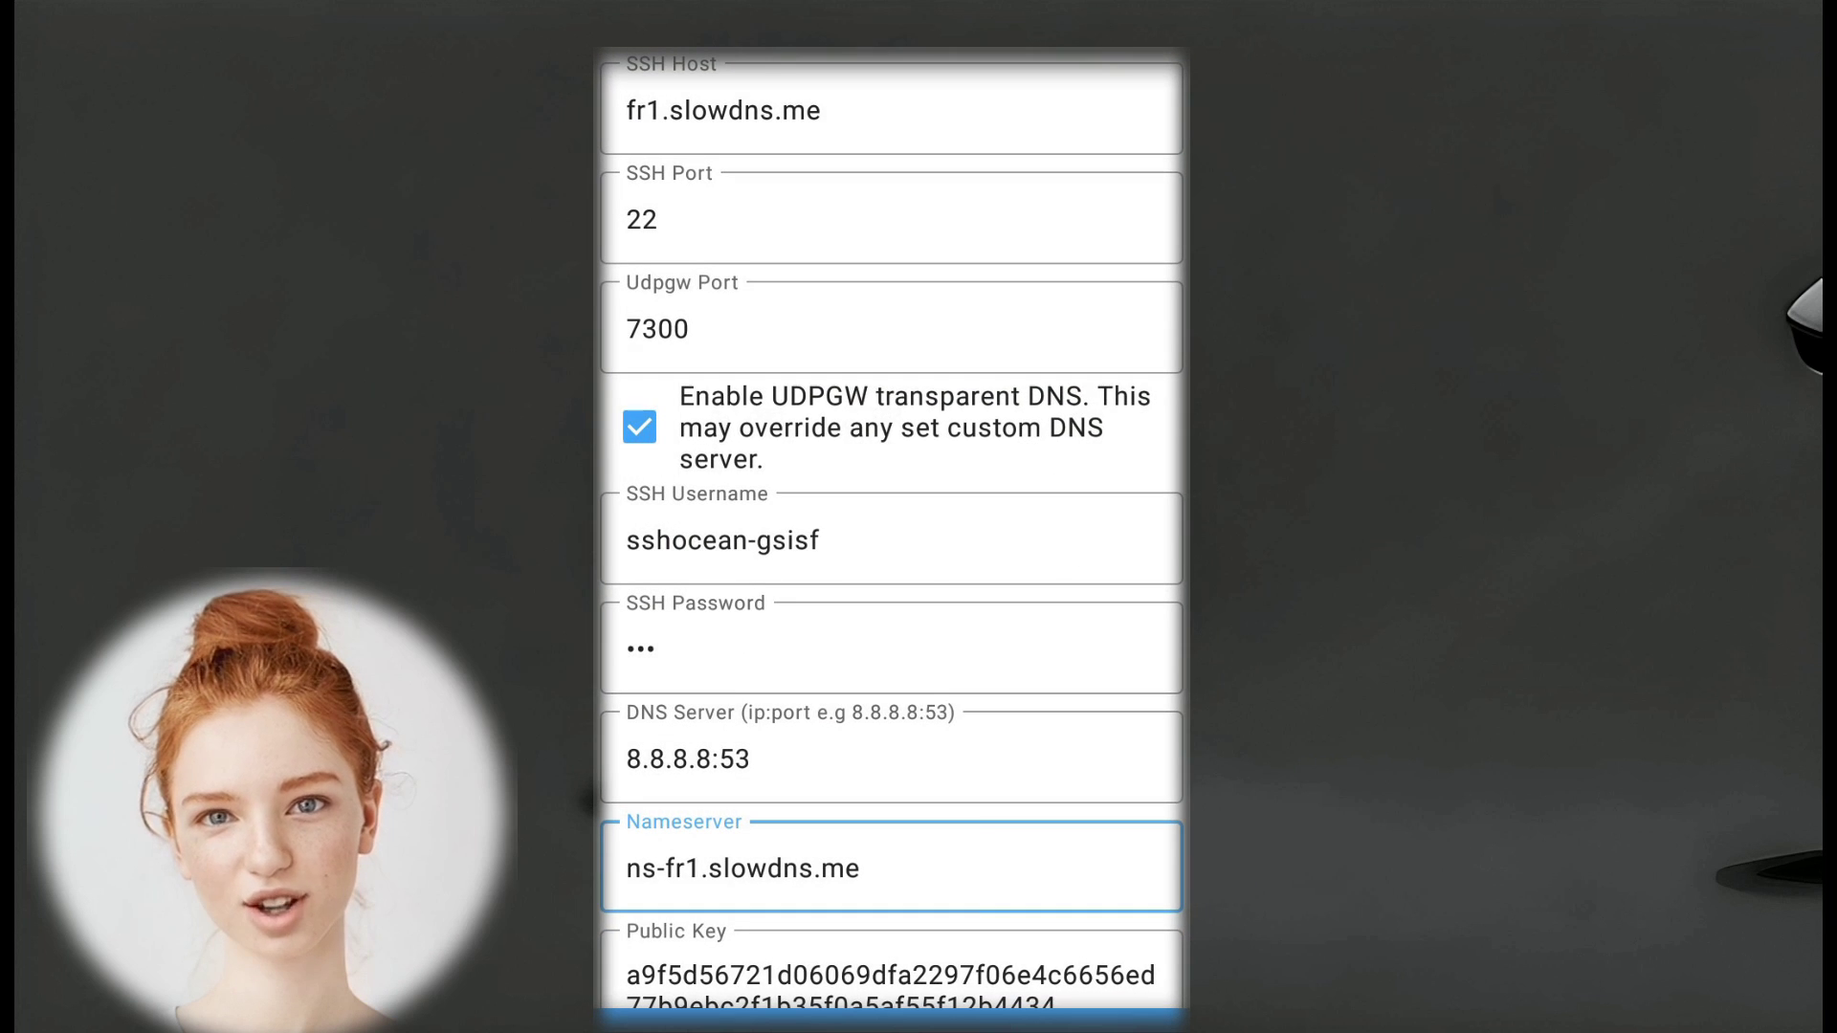